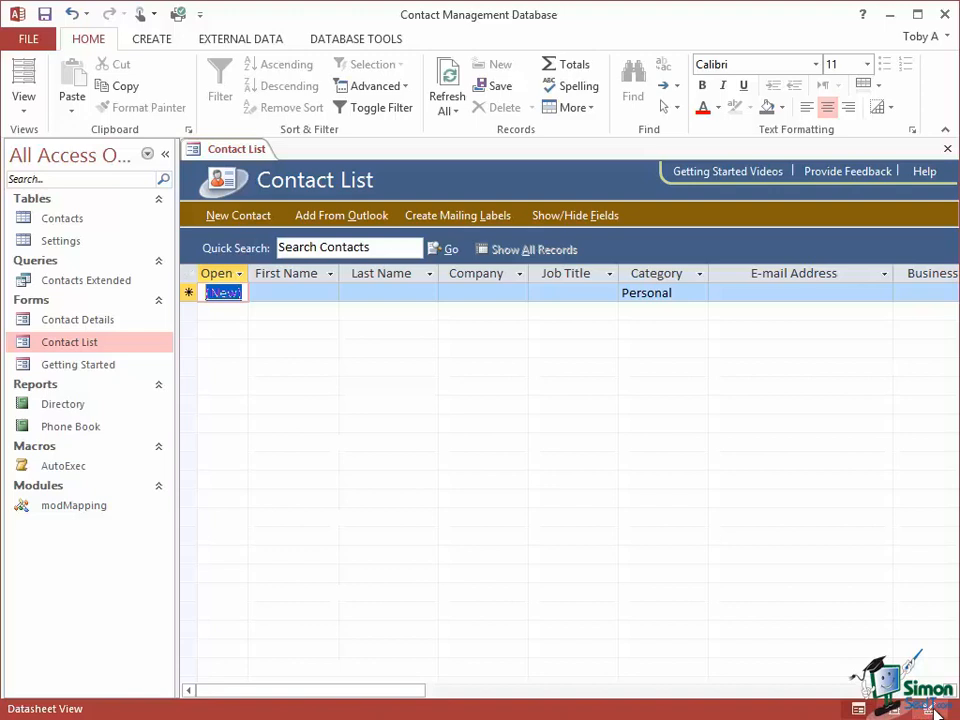
mouse_move(24, 90)
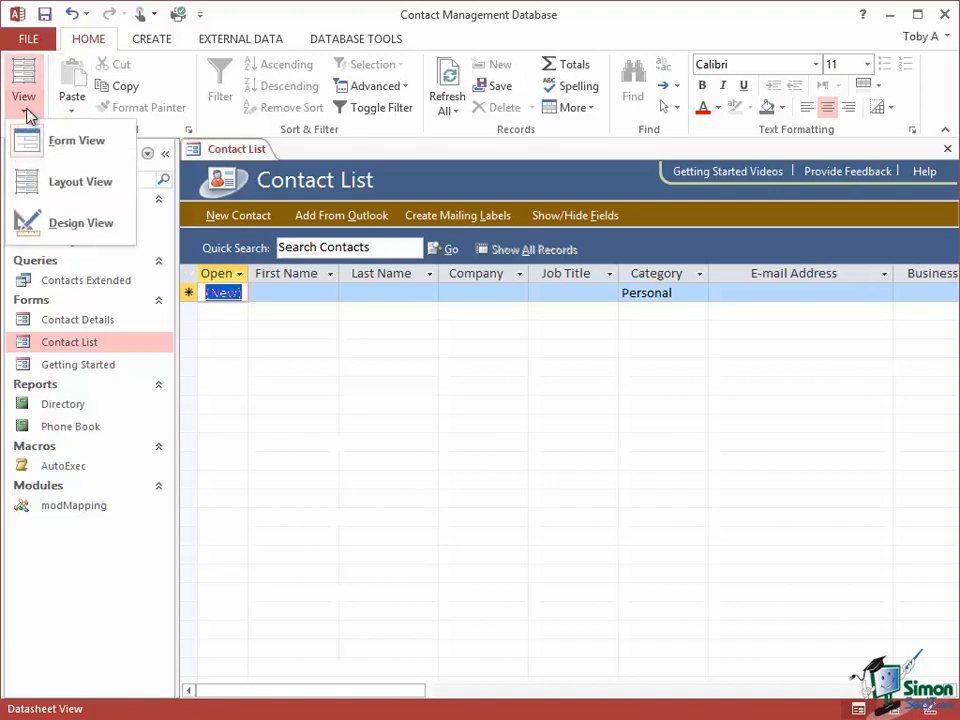
mouse_move(76, 140)
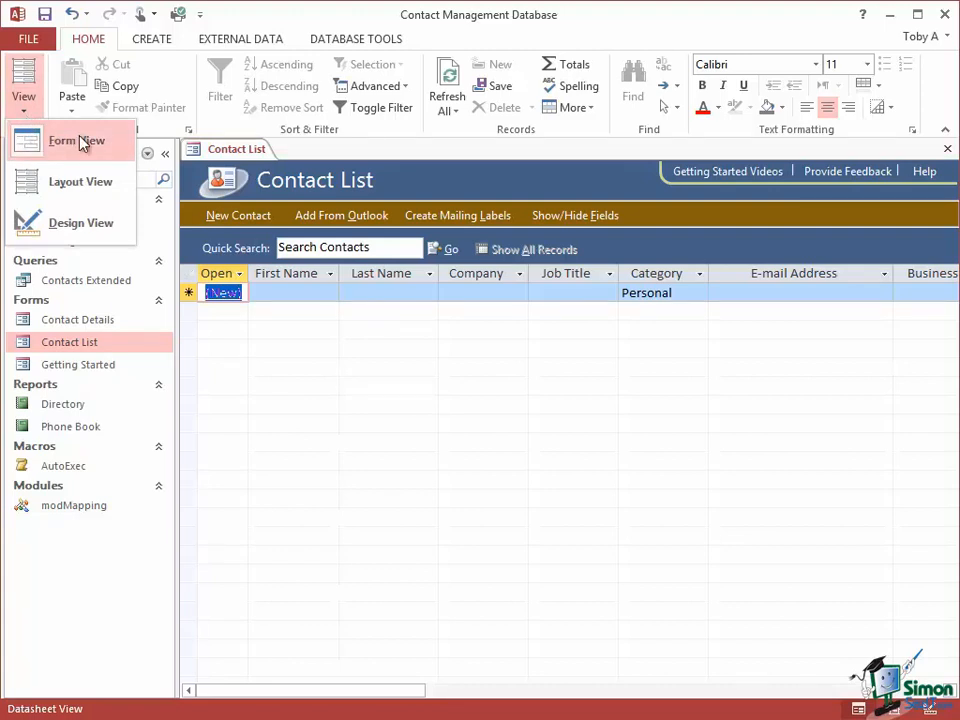
Cycle the Contact List form through Form view and Layout view, ending in Design view.
click(76, 140)
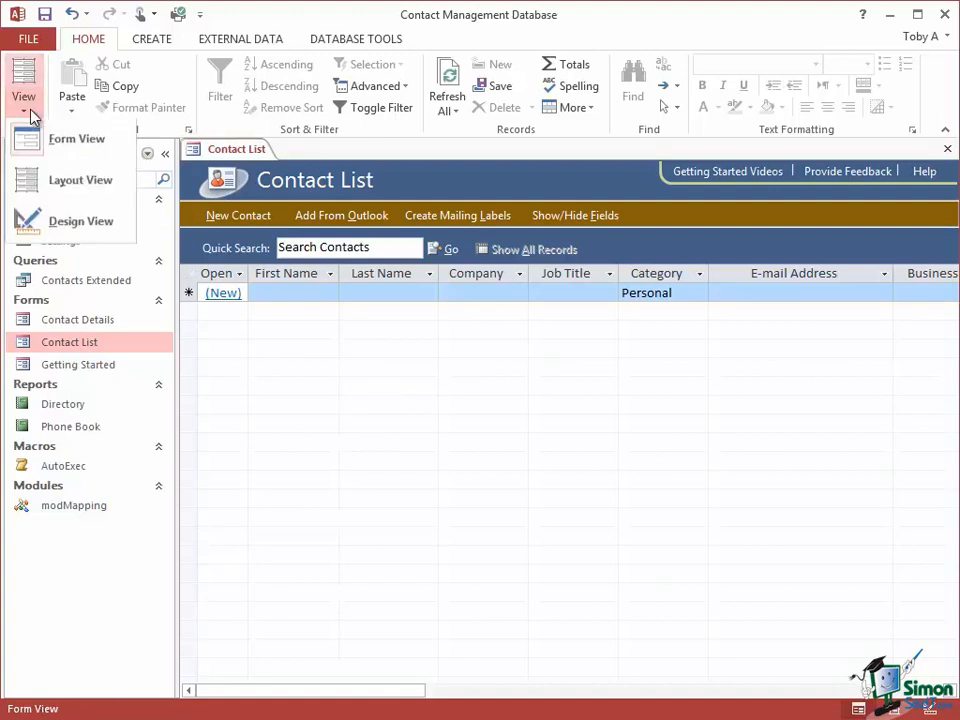
mouse_move(66, 180)
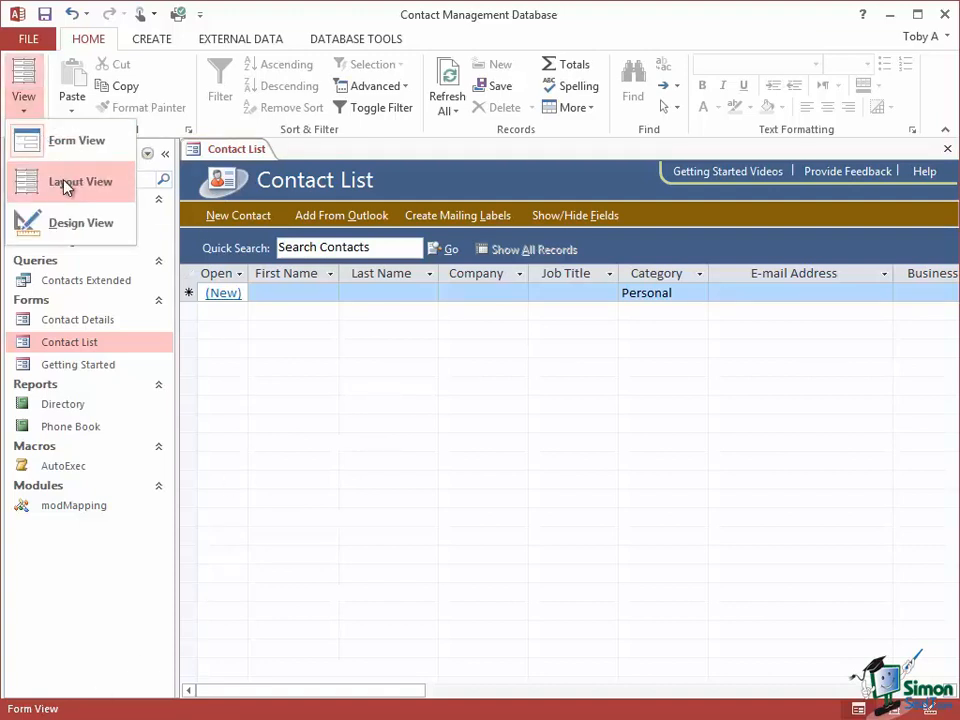
click(68, 182)
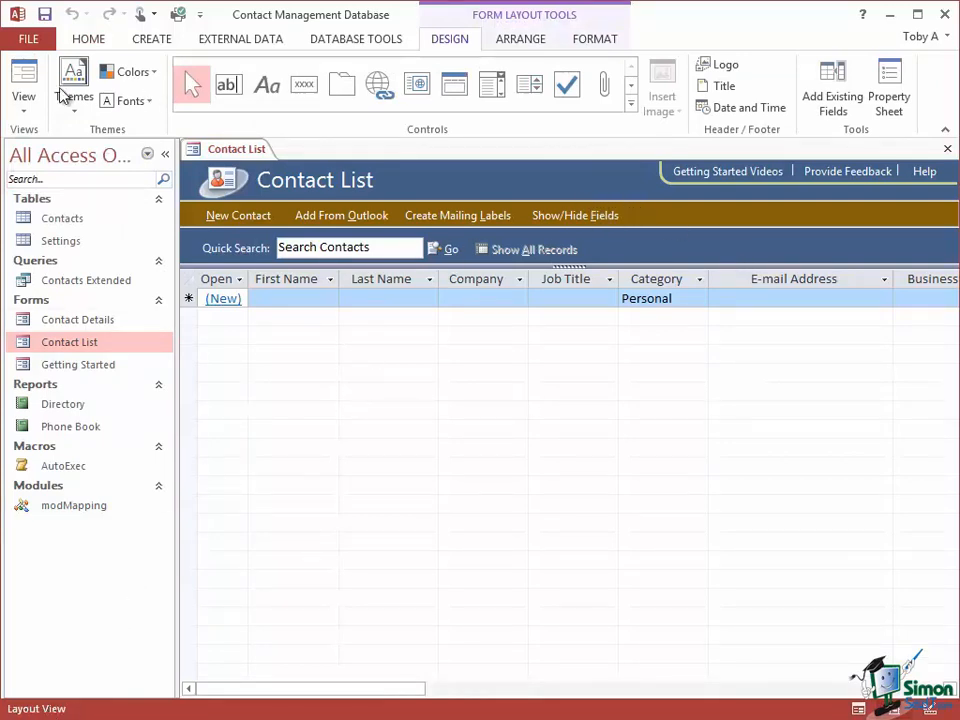
click(22, 78)
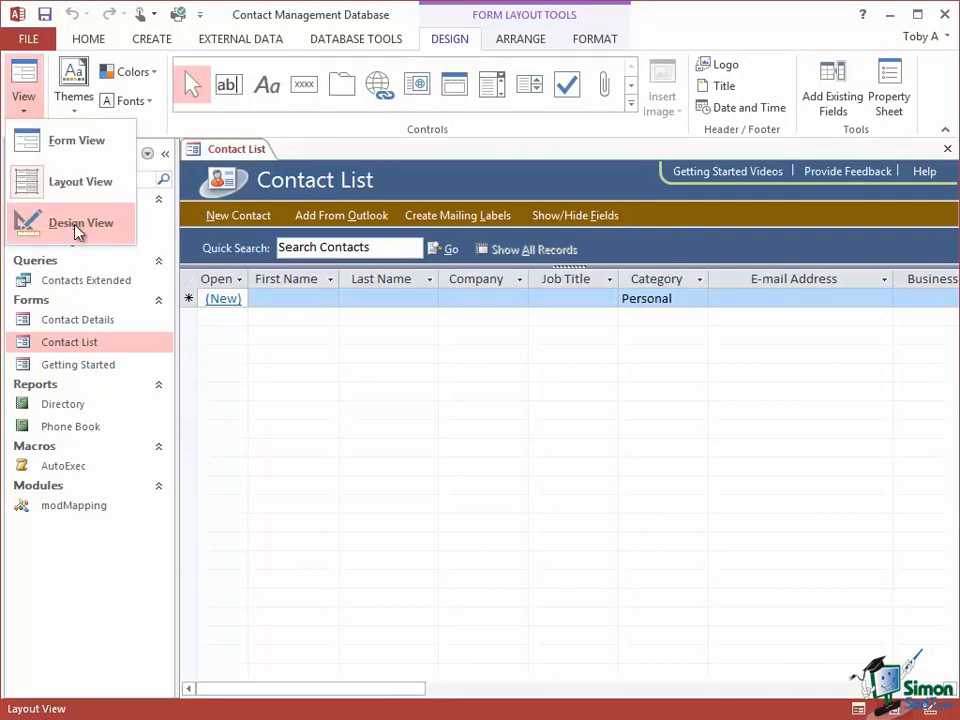
click(80, 222)
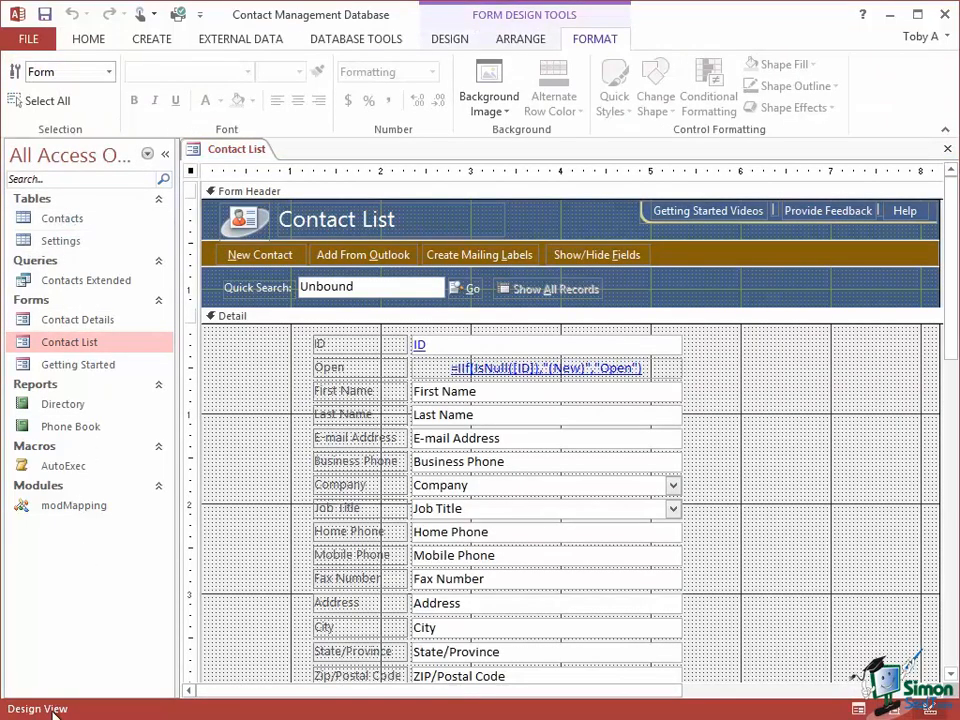
mouse_move(784, 548)
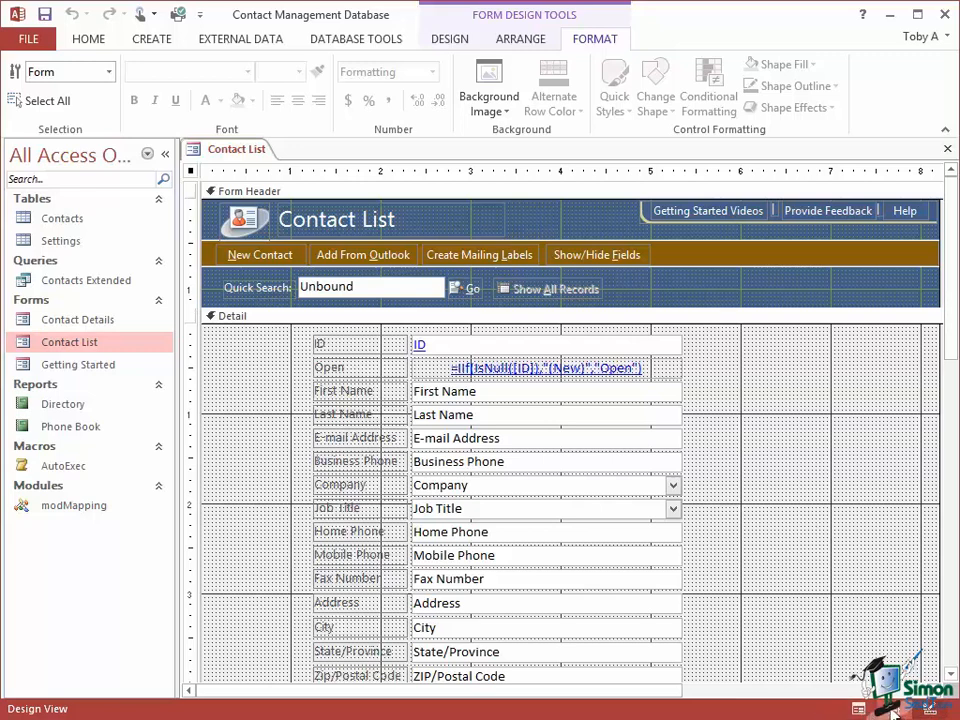
mouse_move(240, 436)
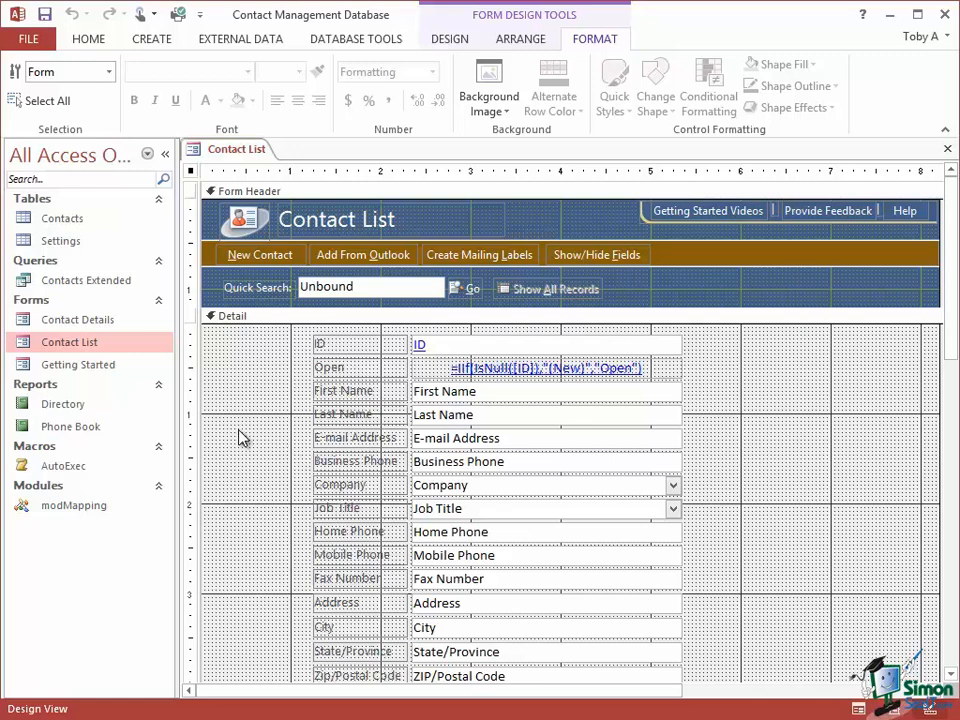
mouse_move(84, 708)
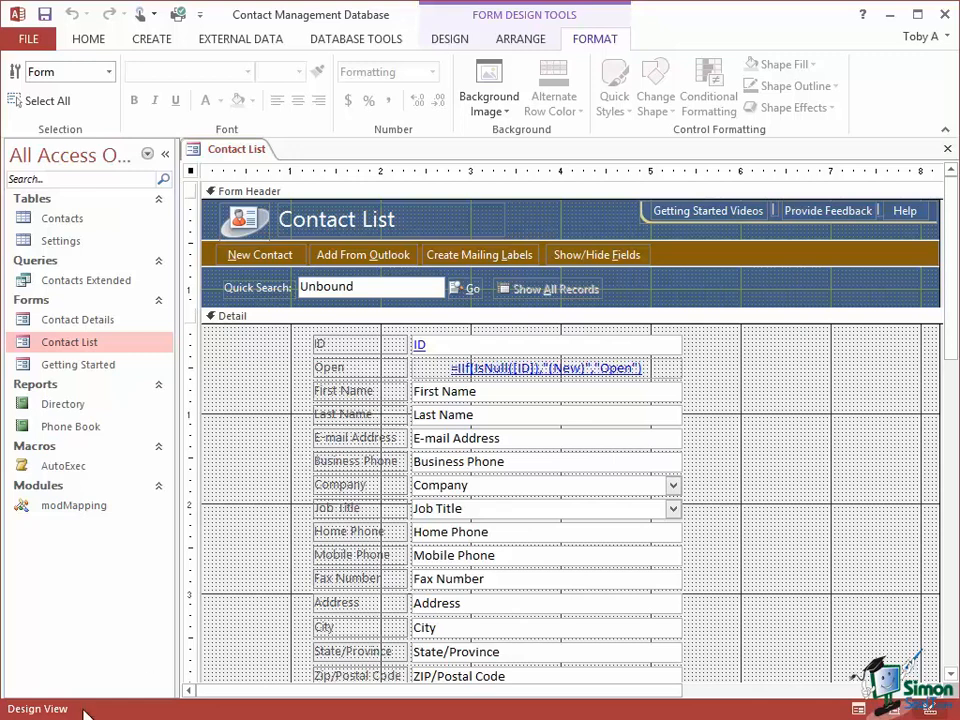
mouse_move(568, 716)
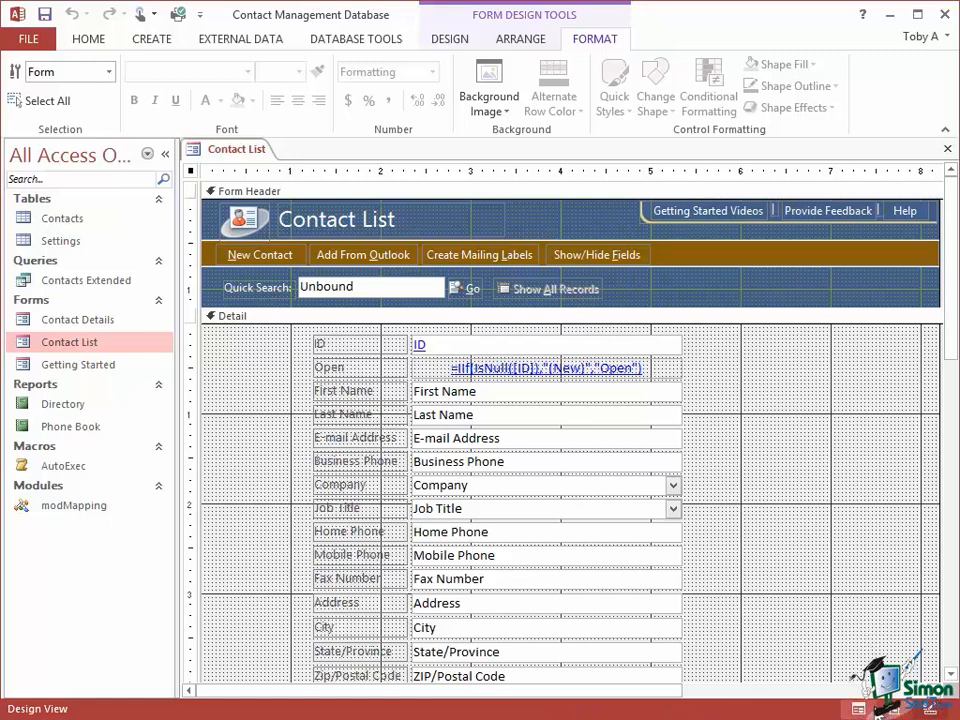
mouse_move(412, 714)
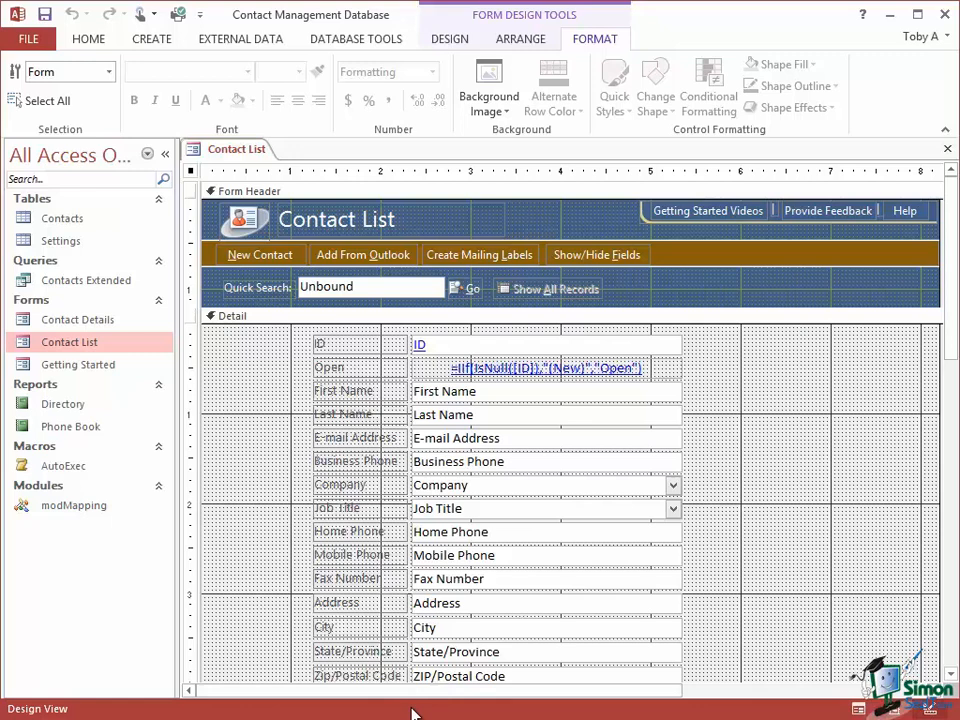
Review the Customize Status Bar menu from the status bar, leaving View Shortcuts enabled.
right_click(412, 714)
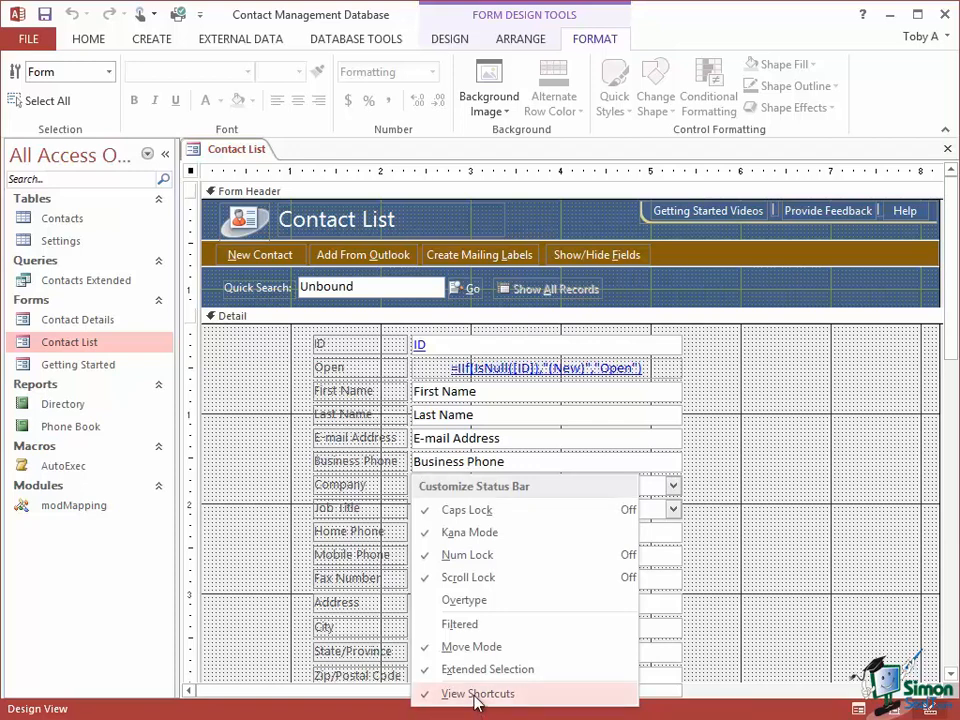
mouse_move(466, 692)
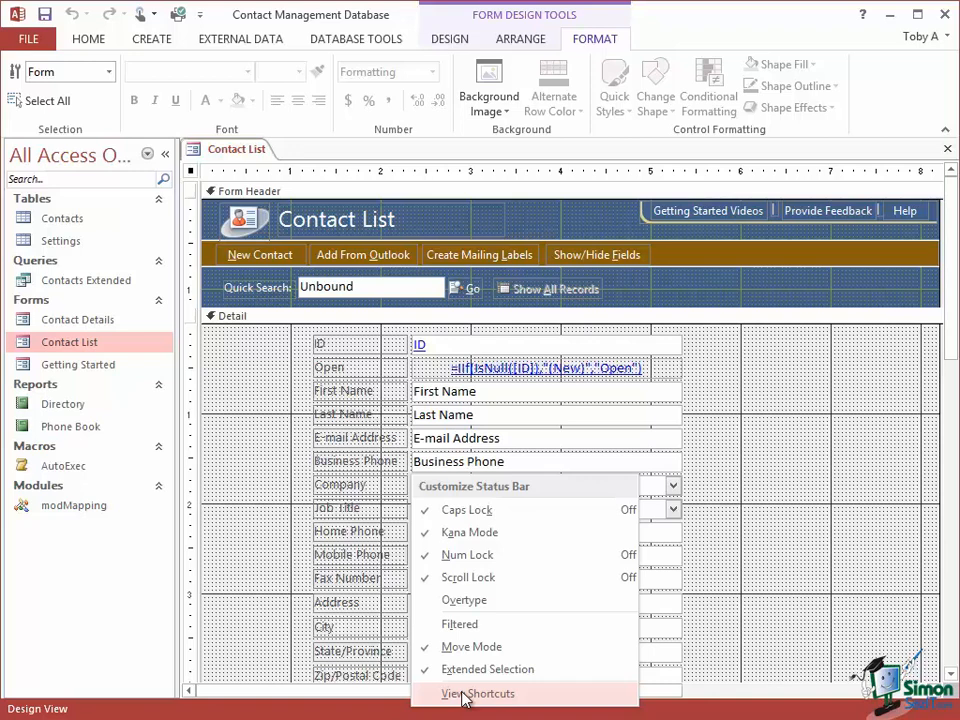
click(468, 692)
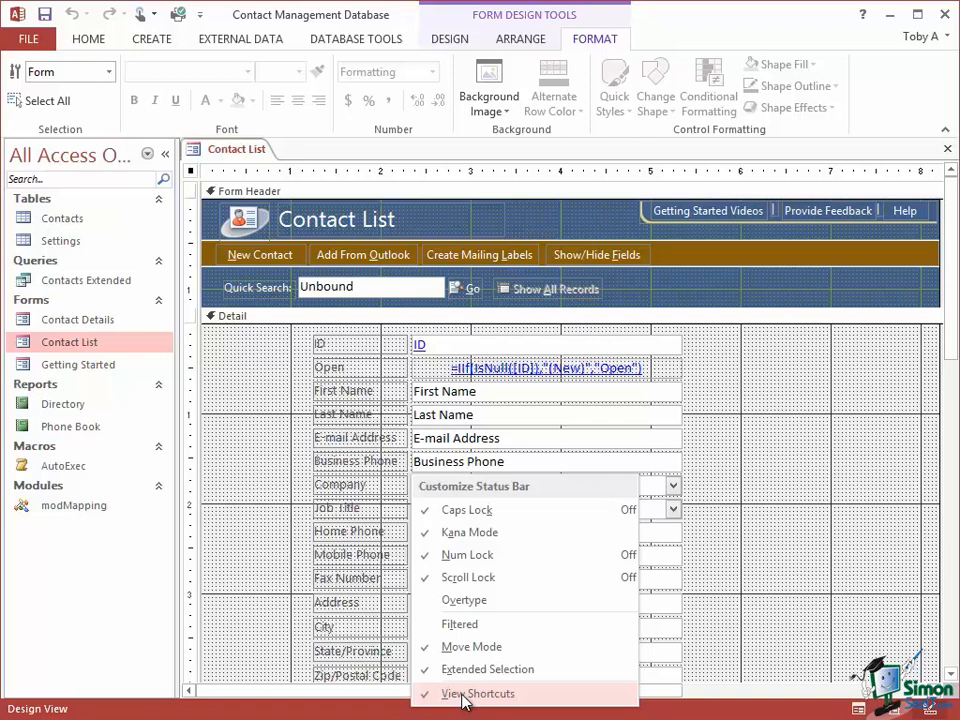
mouse_move(468, 576)
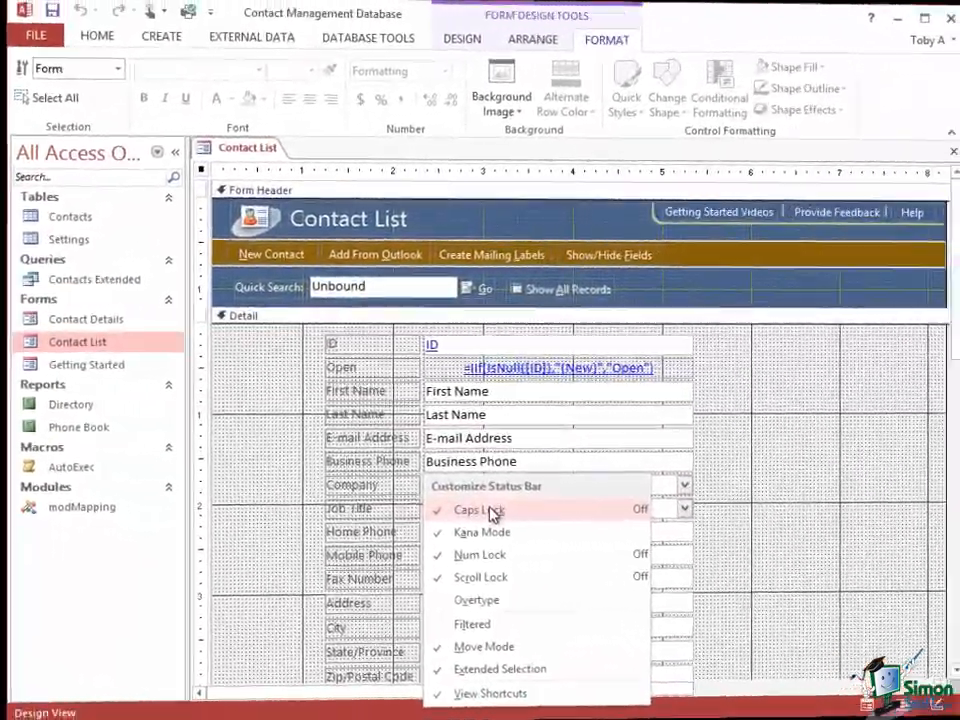
mouse_move(460, 624)
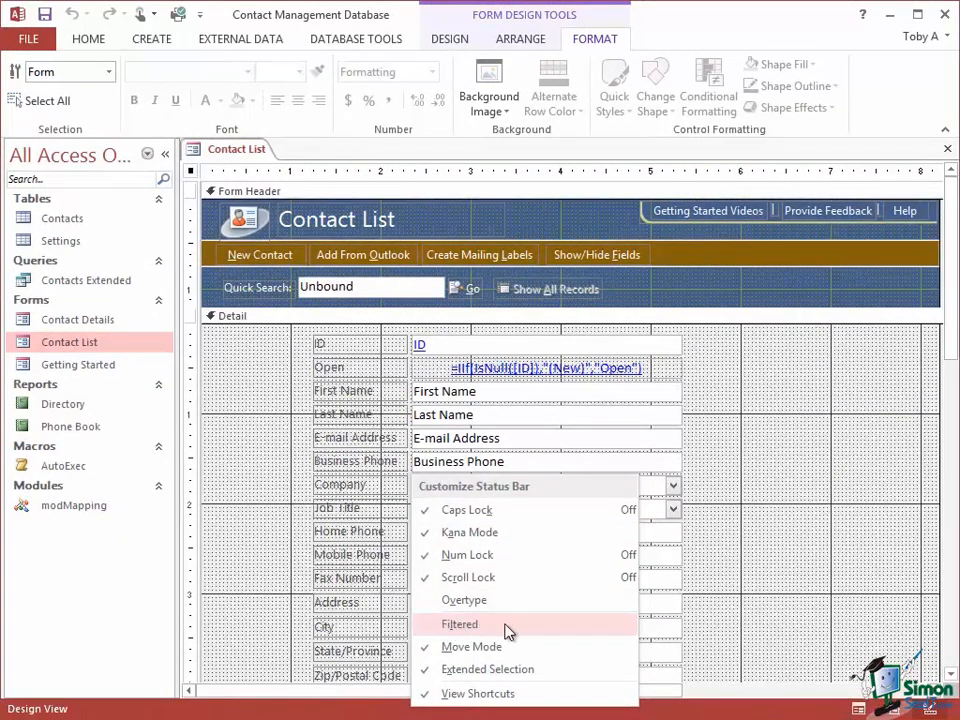
mouse_move(492, 630)
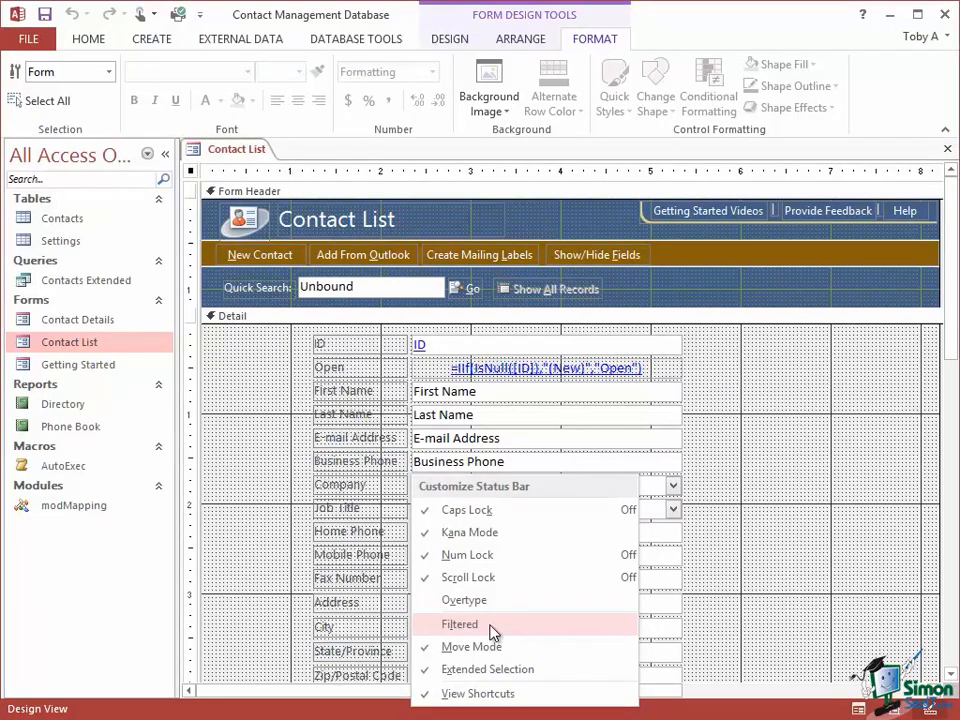
mouse_move(460, 624)
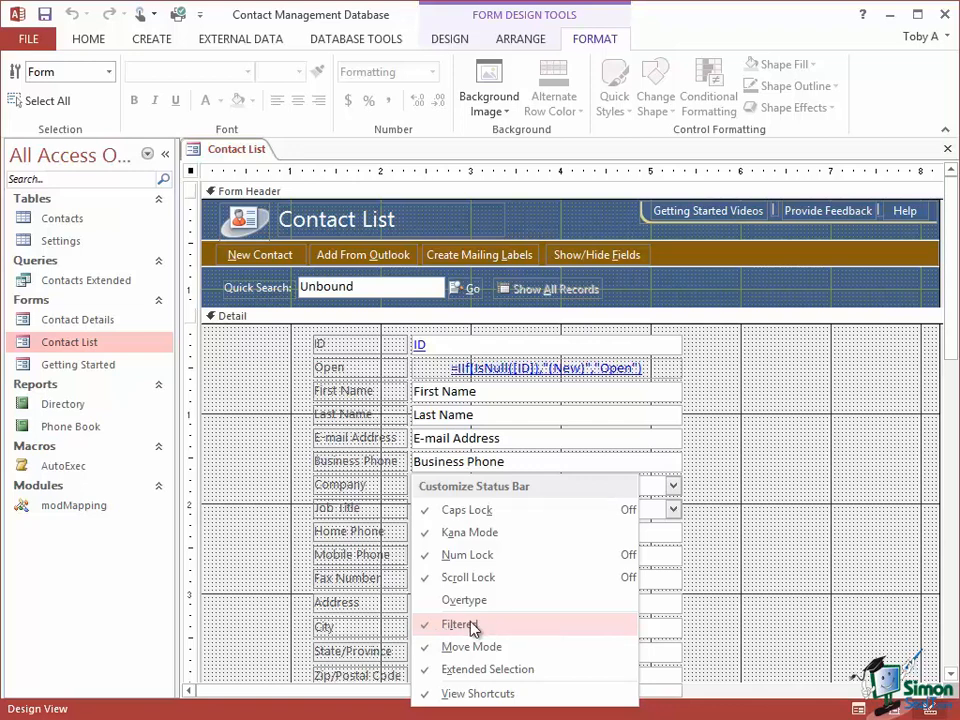
mouse_move(460, 624)
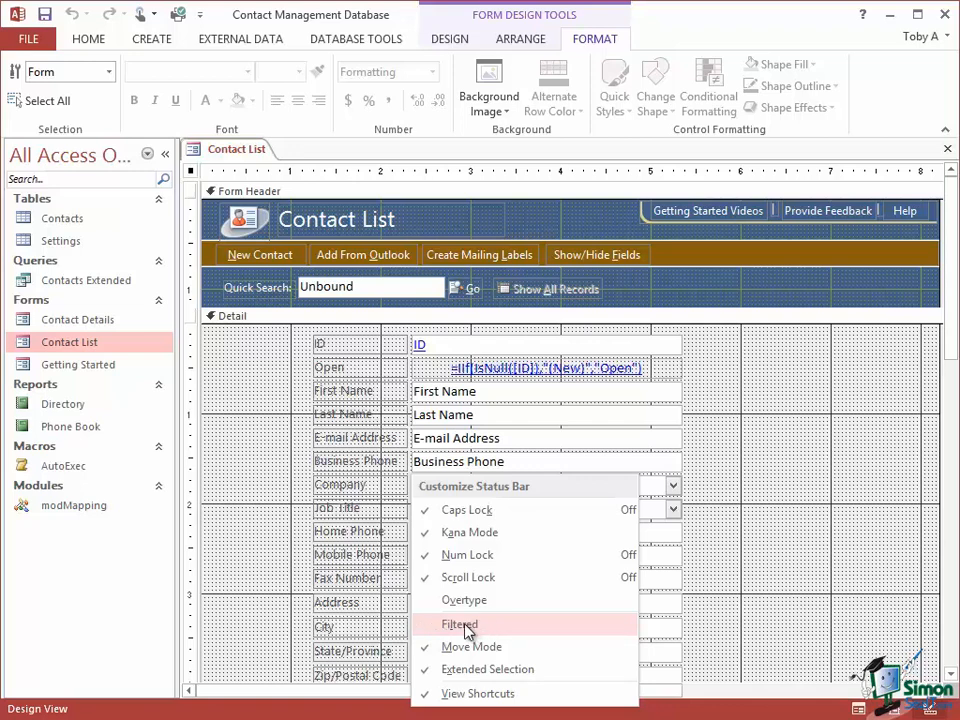
Keep the Contact List form open in Design view with the status bar menu dismissed.
click(88, 38)
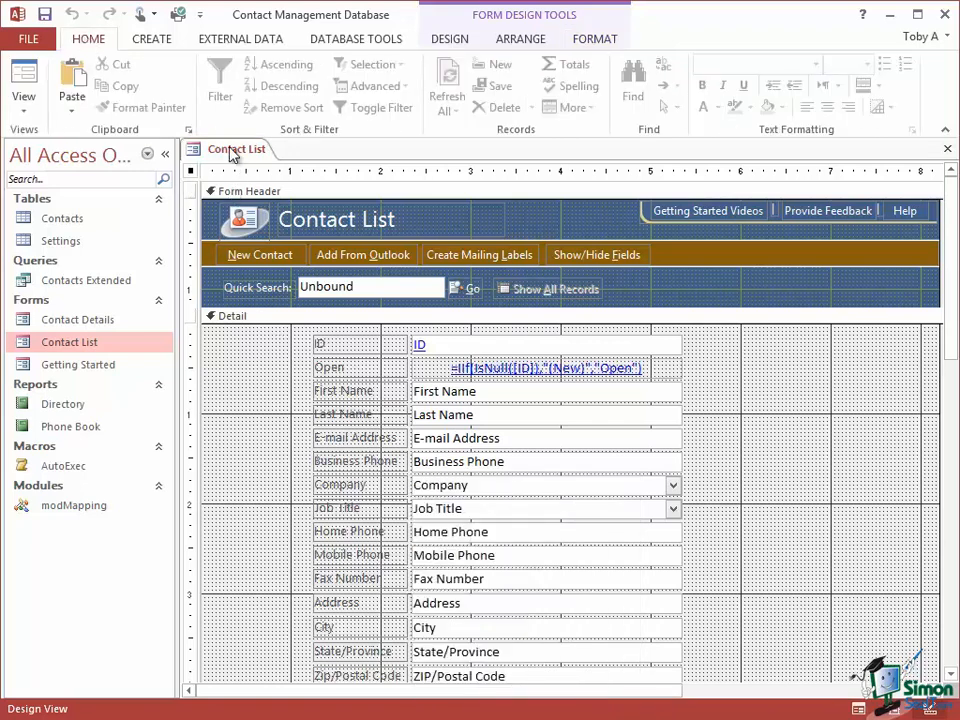
Show the Contact List records and turn on Toggle Filter from the Home ribbon.
right_click(236, 148)
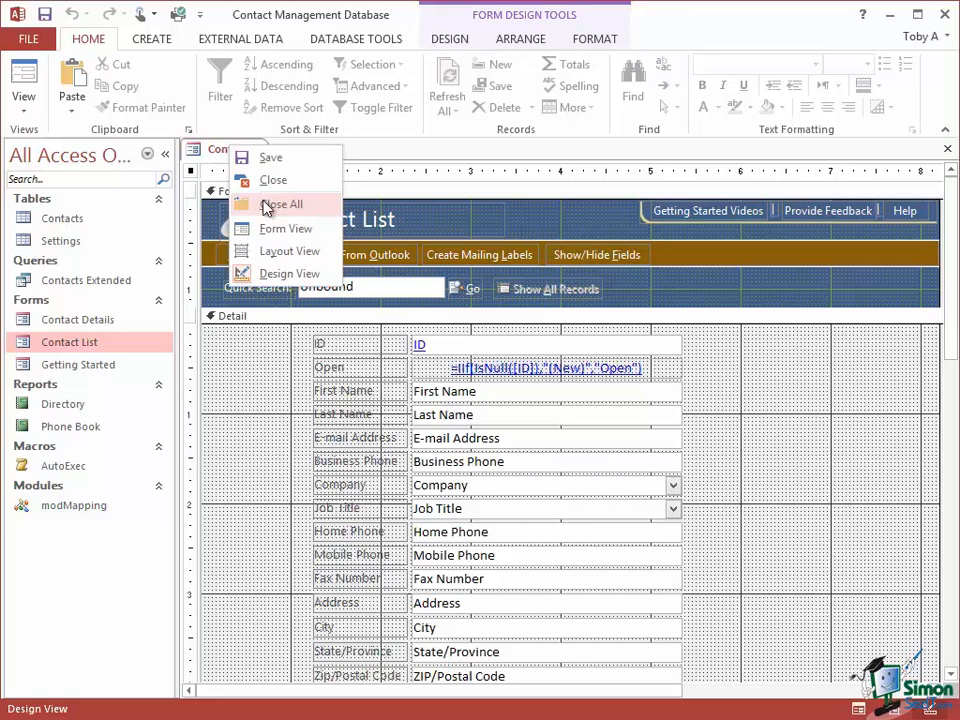
click(284, 228)
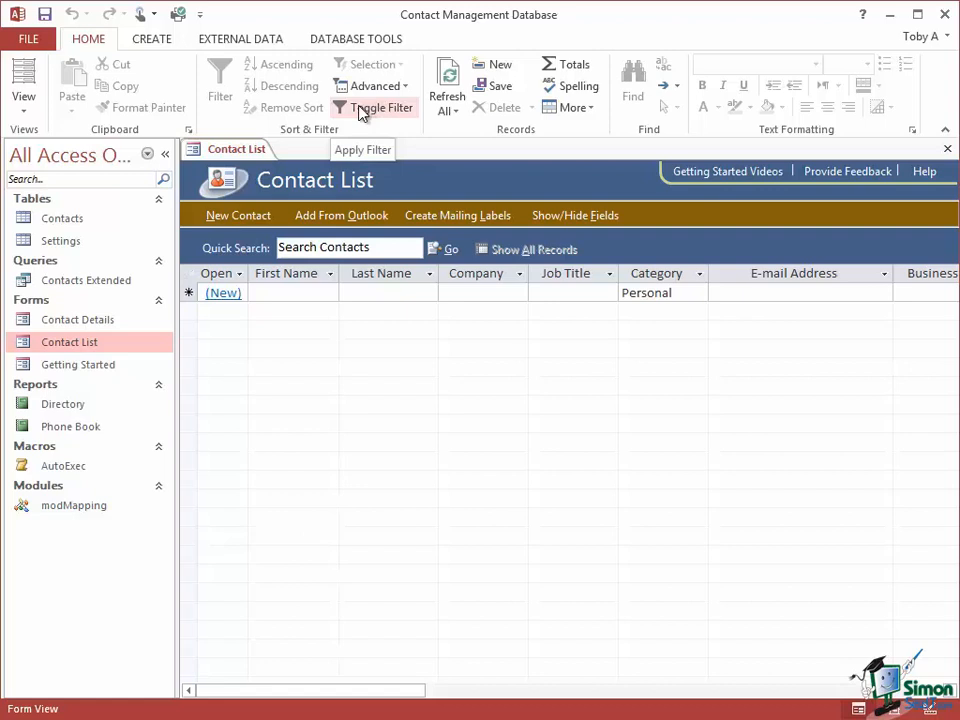
mouse_move(376, 110)
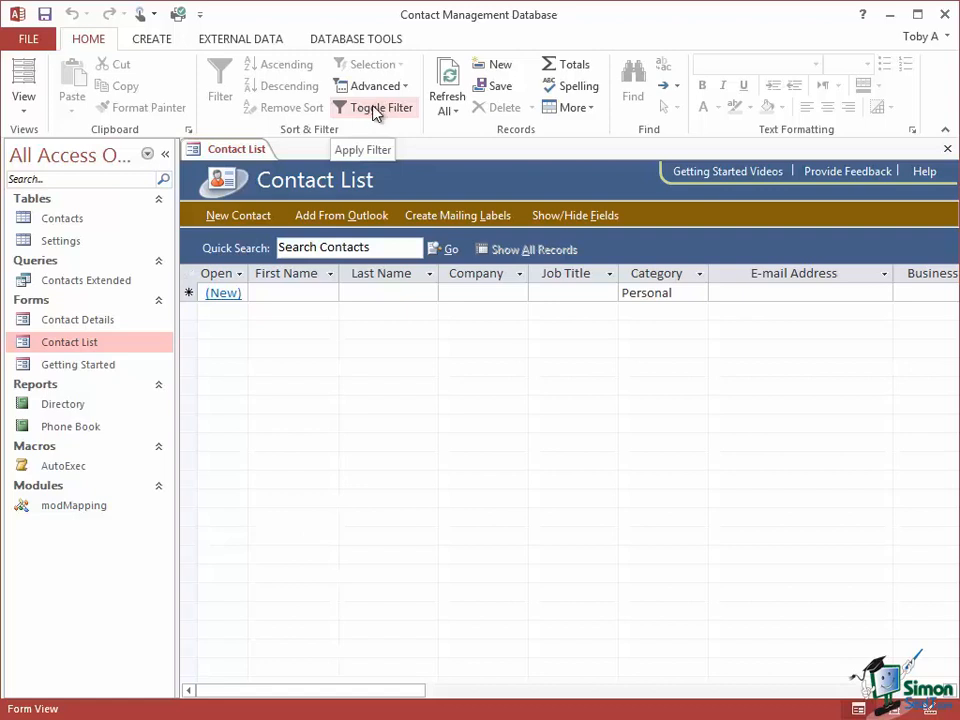
click(376, 108)
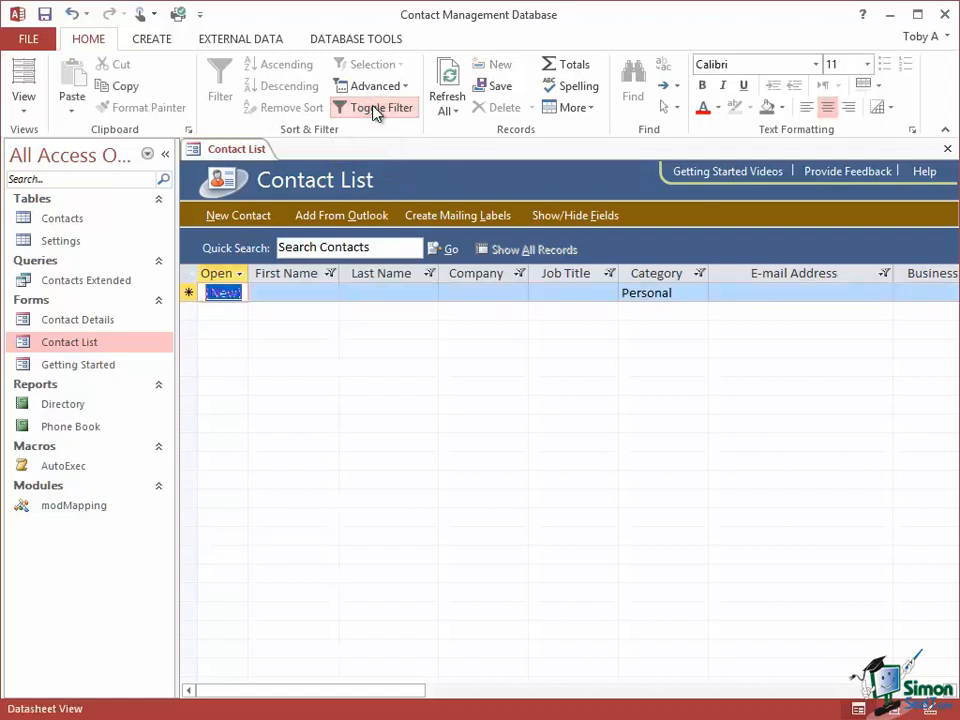
click(372, 108)
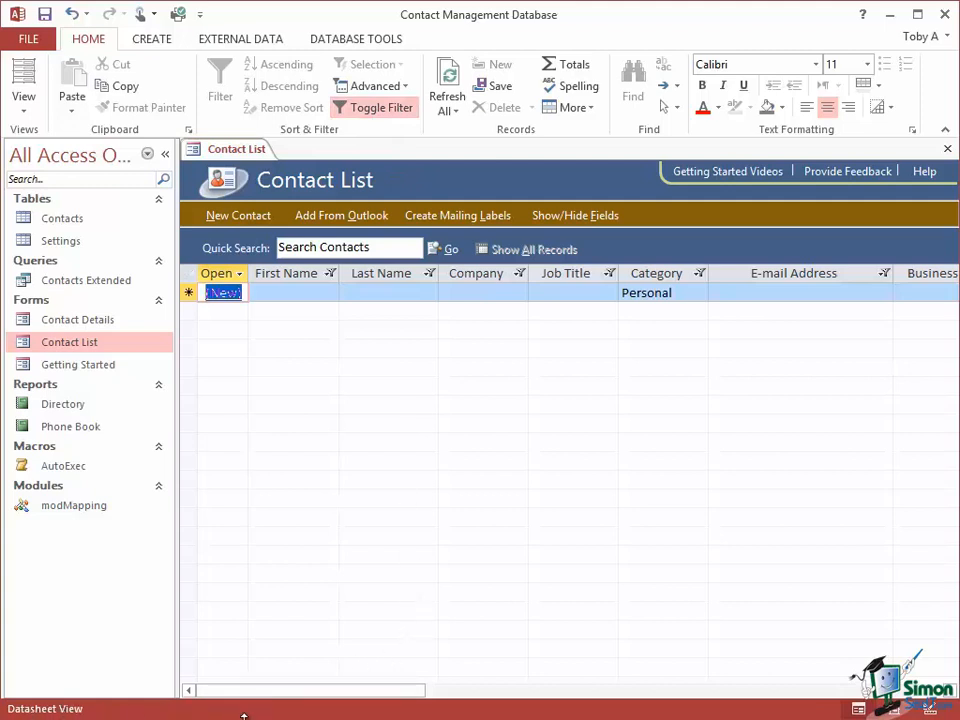
mouse_move(524, 714)
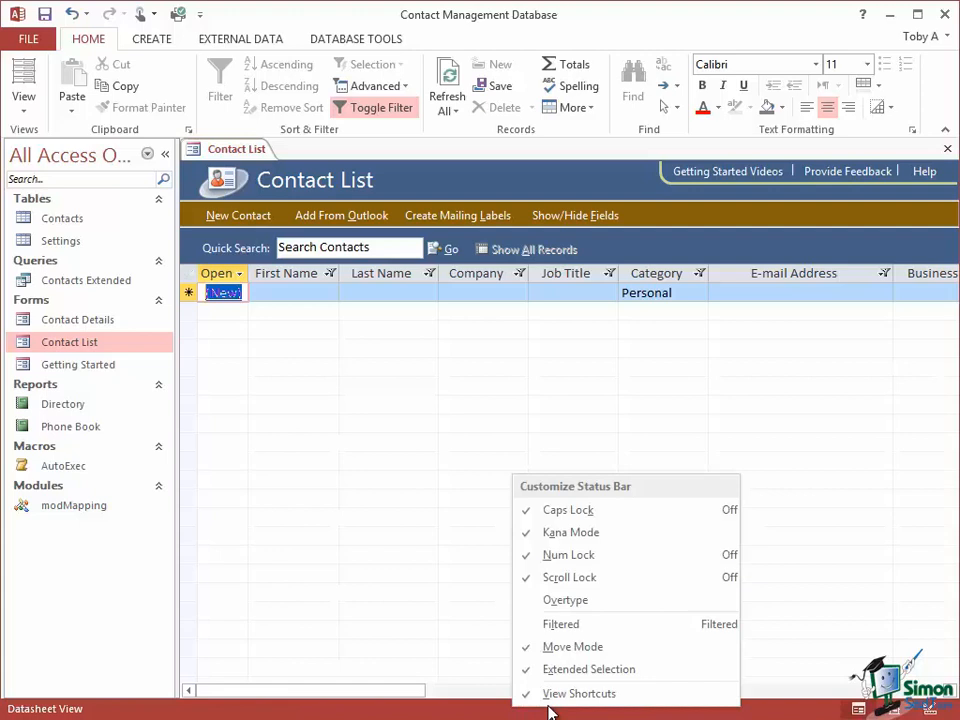
mouse_move(588, 624)
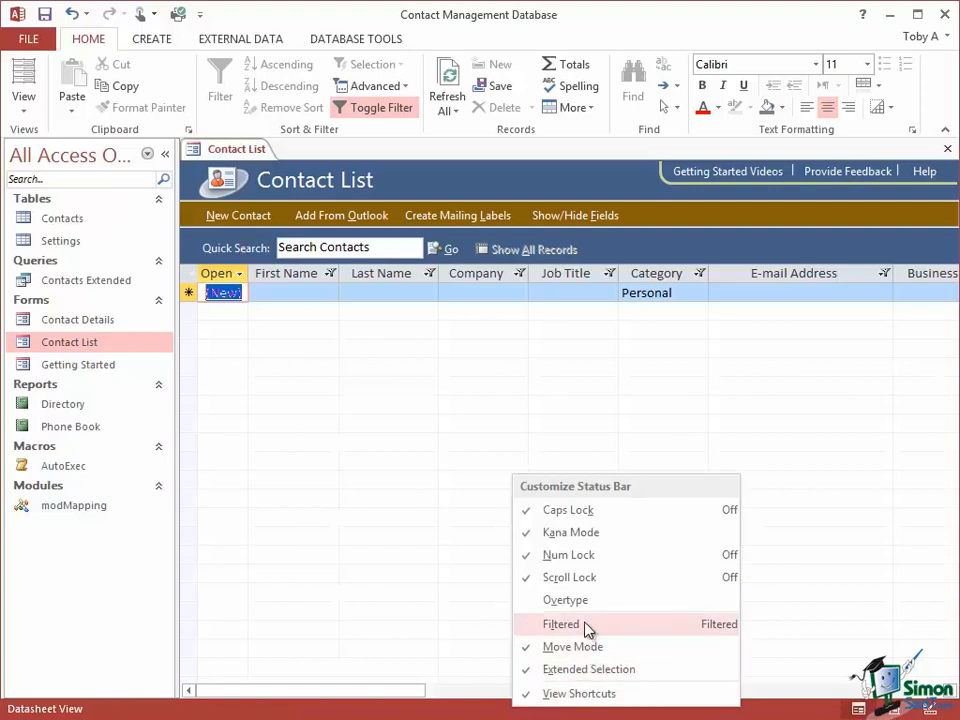
Enable the Filtered status bar indicator and toggle the contact filter off and back on.
click(560, 624)
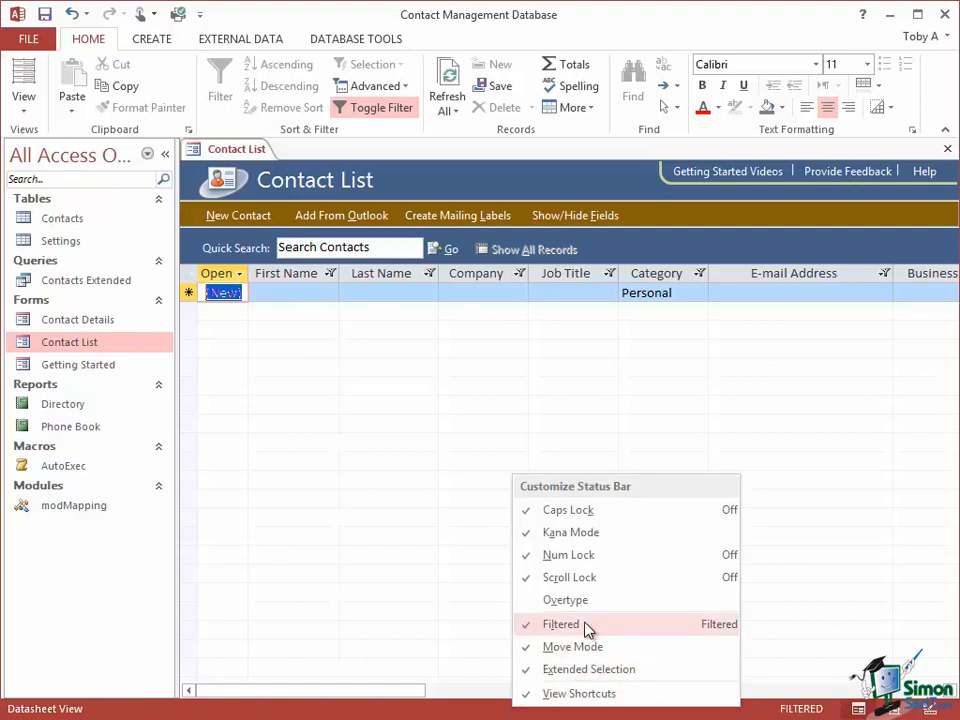
mouse_move(588, 628)
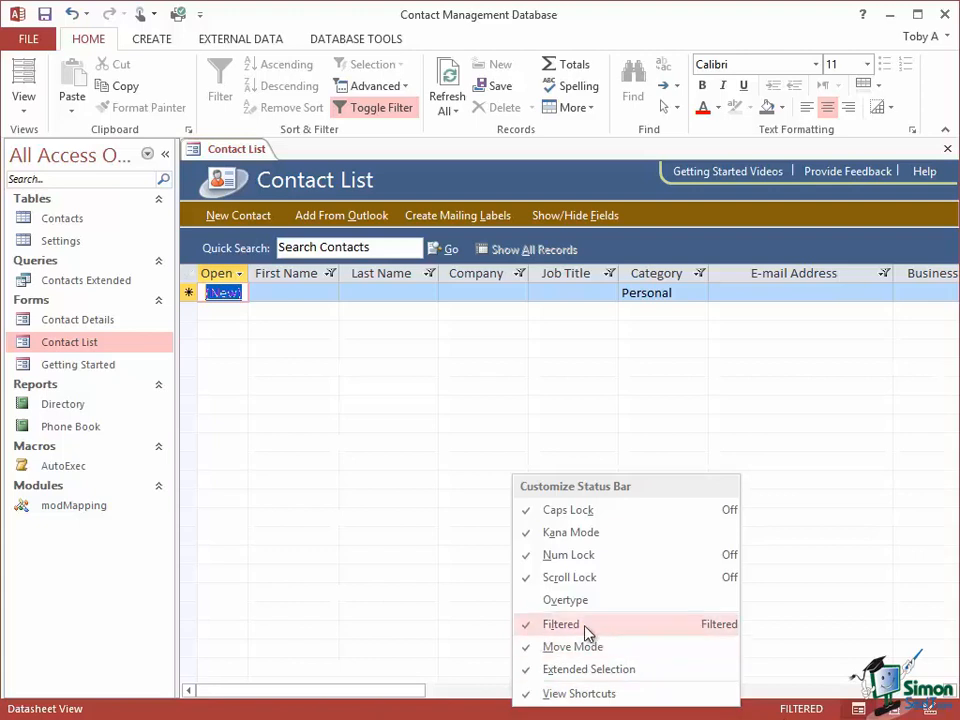
mouse_move(586, 624)
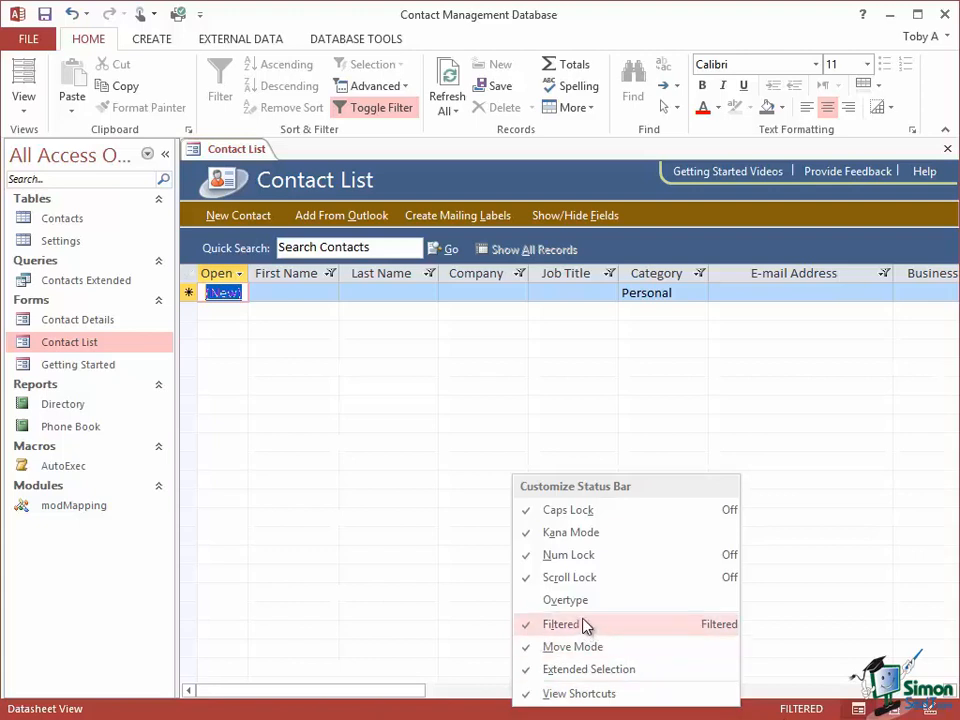
mouse_move(578, 624)
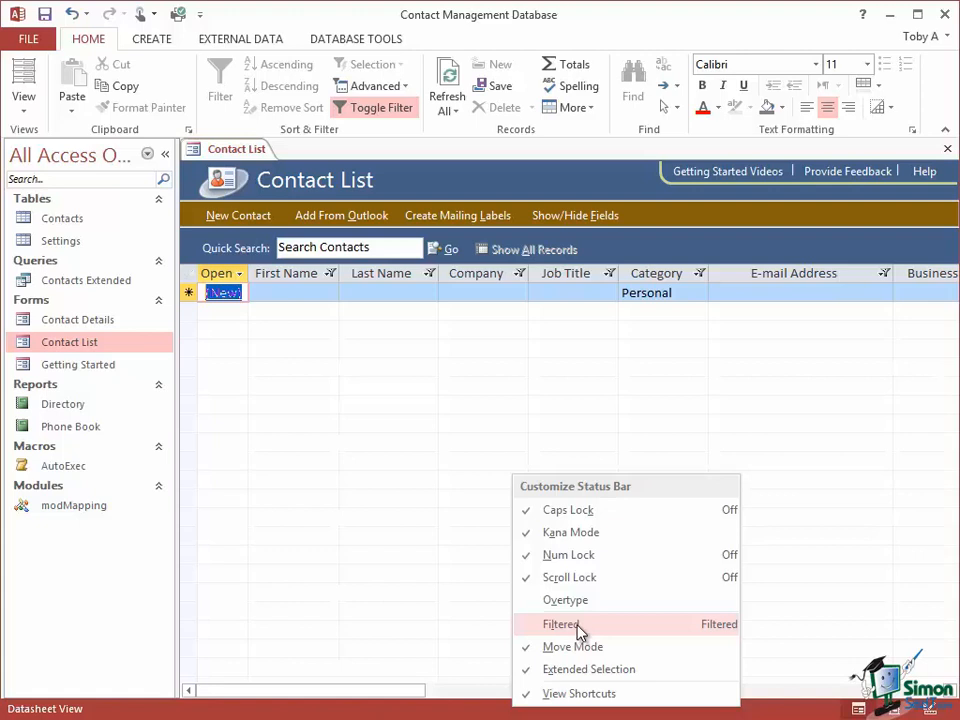
click(580, 624)
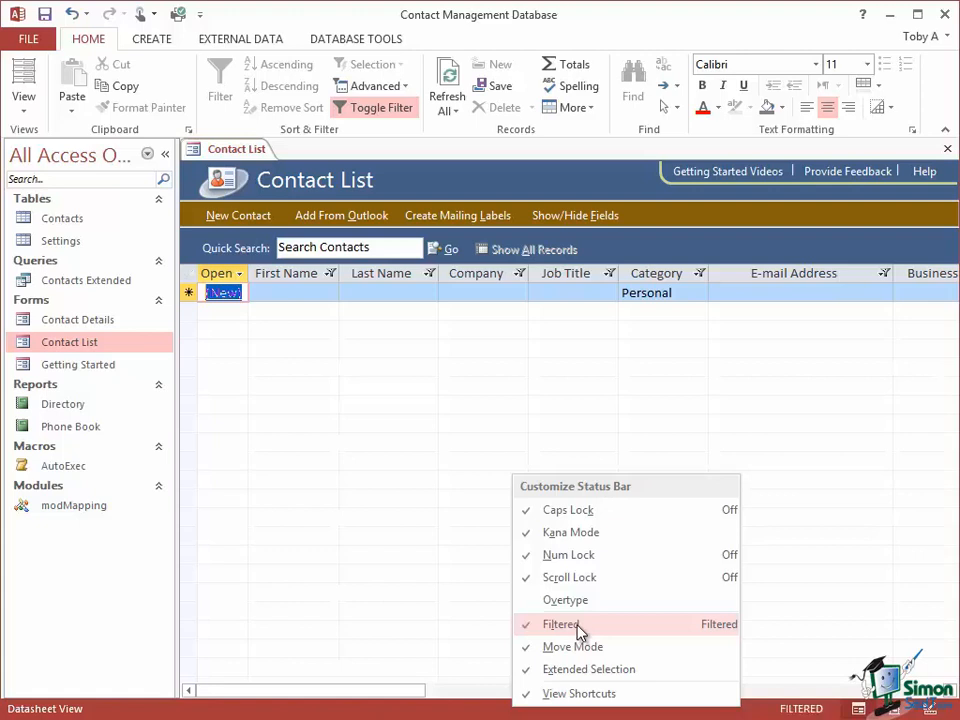
mouse_move(362, 180)
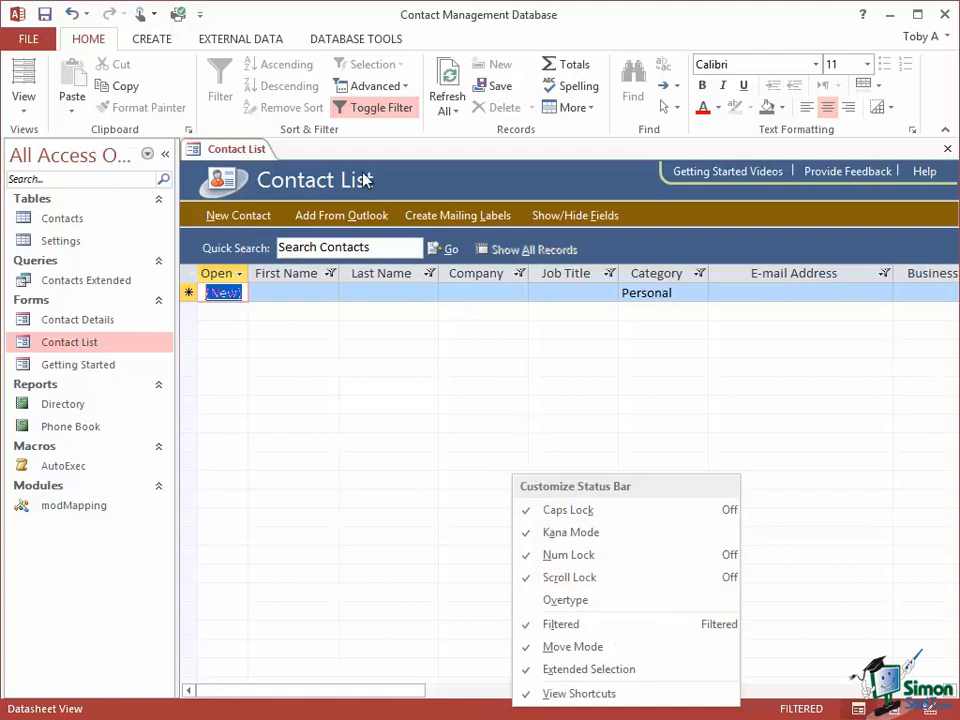
mouse_move(372, 112)
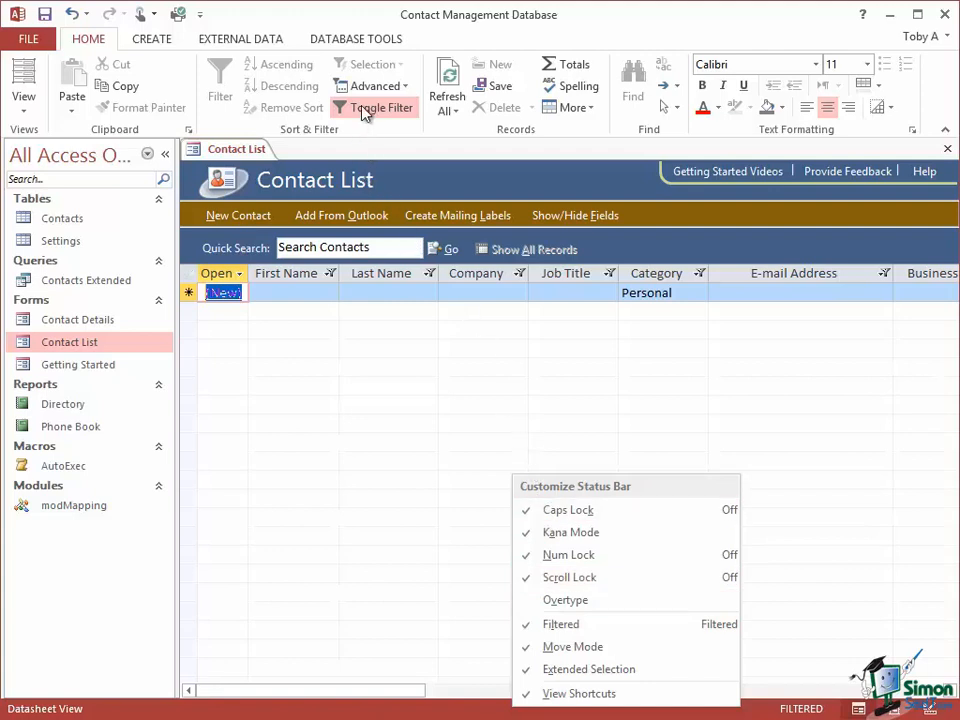
click(380, 108)
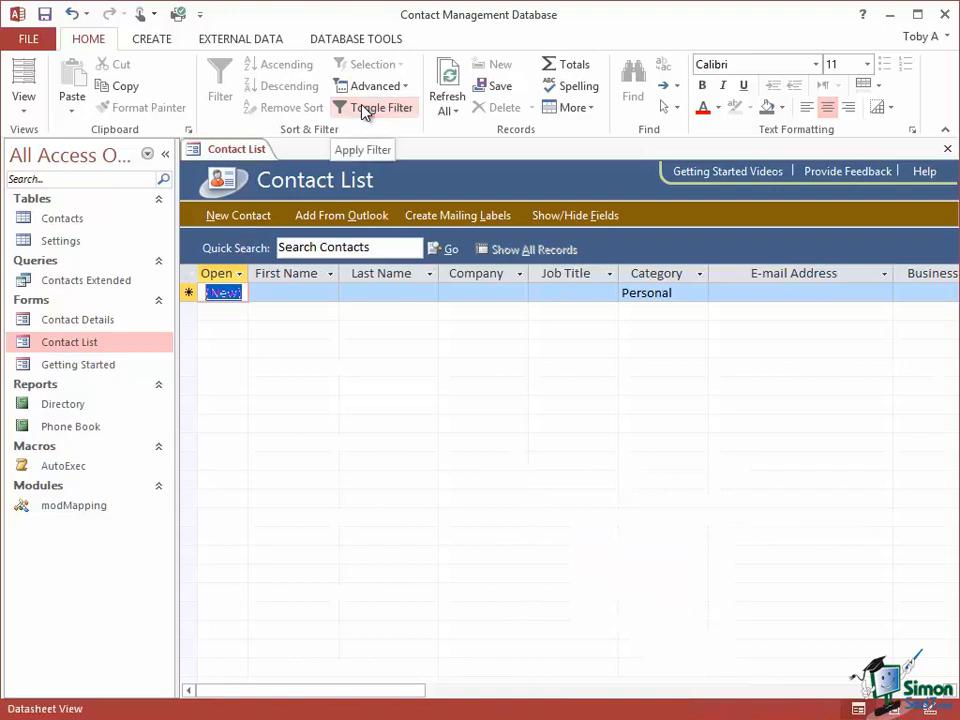
click(380, 108)
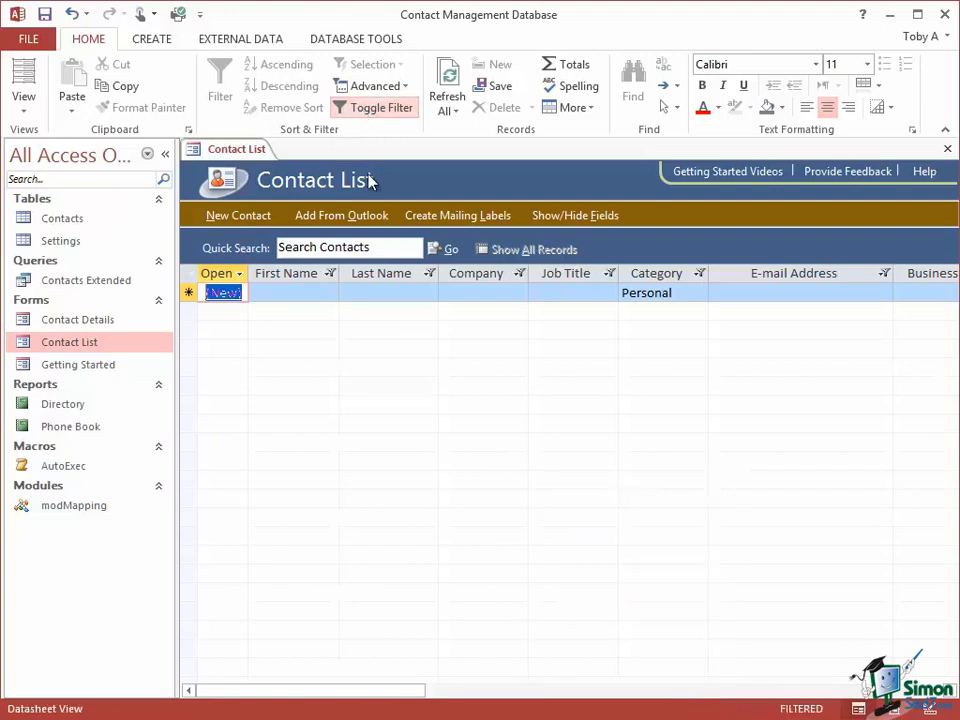
Reopen the Customize Status Bar menu over the filtered Contact List datasheet.
right_click(800, 710)
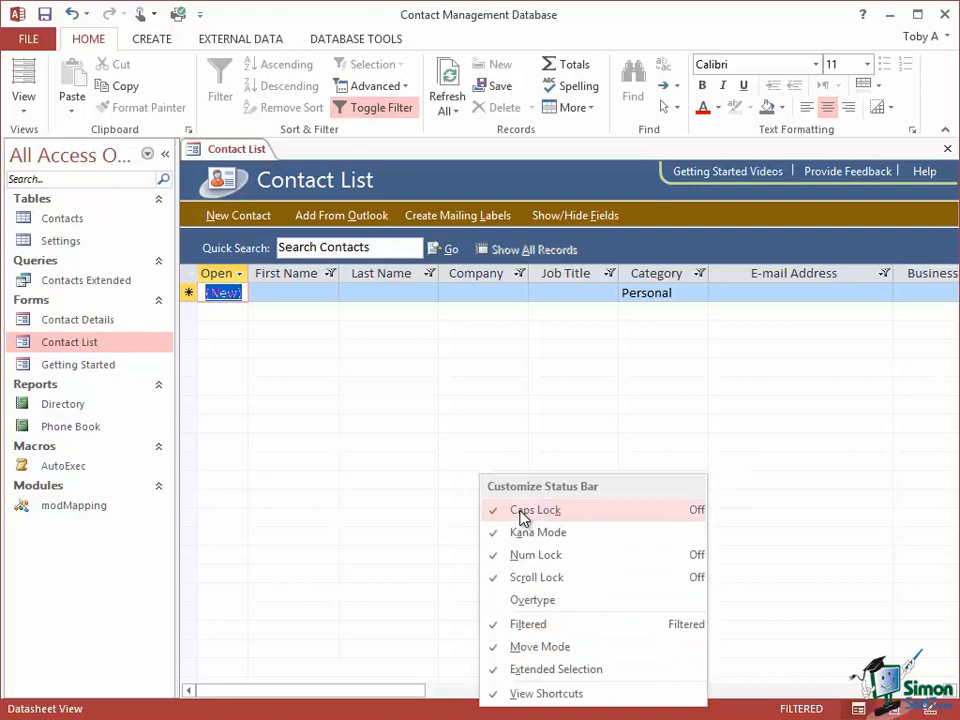
mouse_move(538, 520)
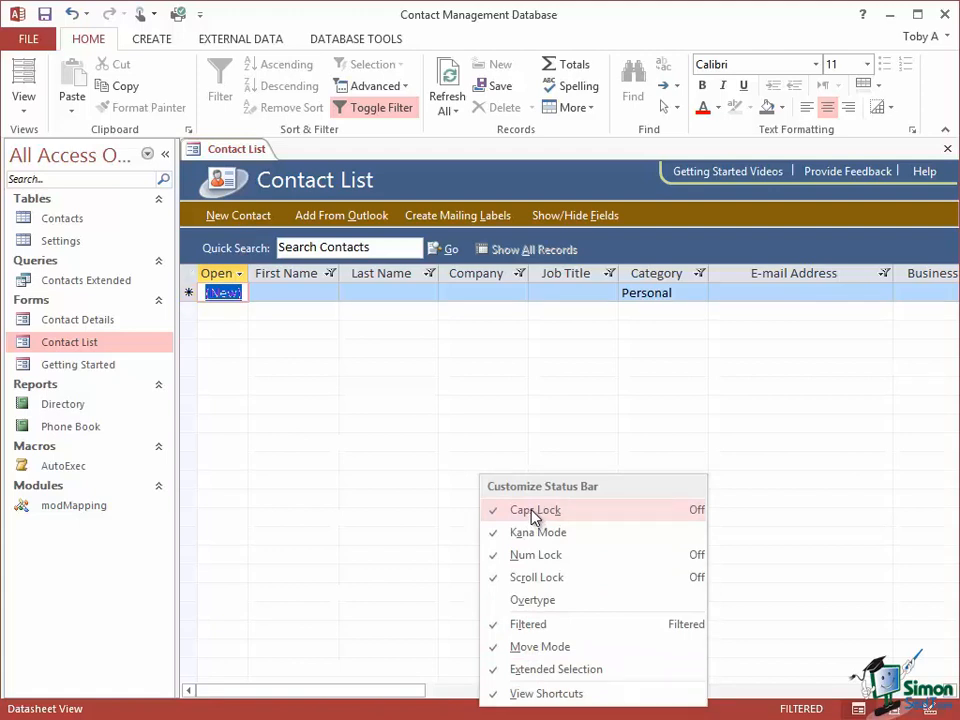
mouse_move(532, 512)
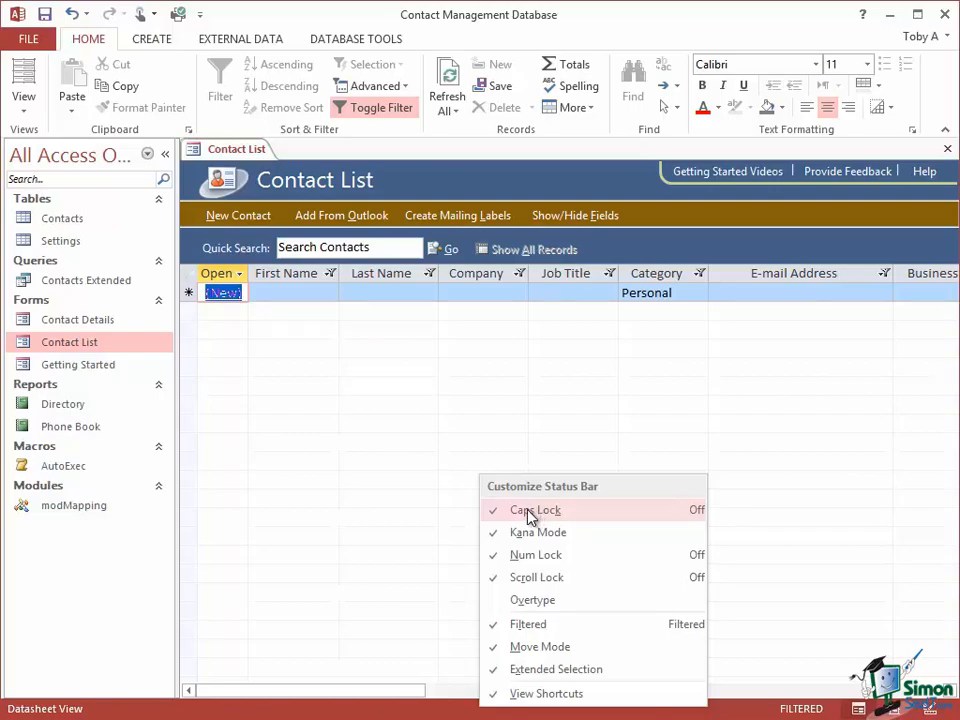